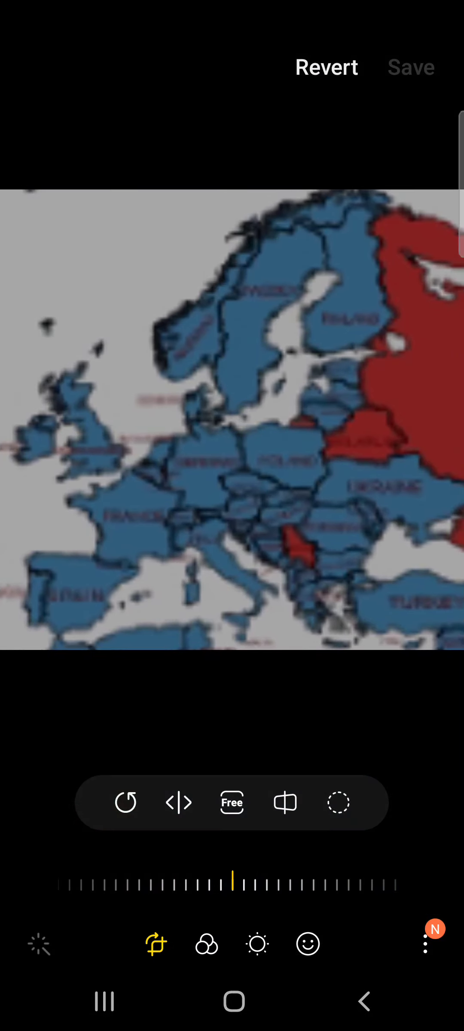
Step: Bring up the Draw tools (pen, highlighter, eraser) over the Europe map
left_click(307, 943)
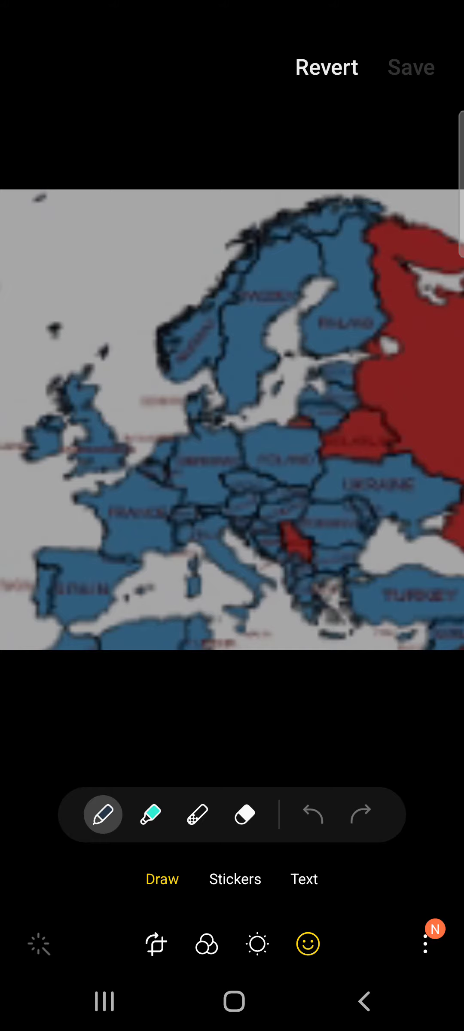
Step: Sample Russia's red with the eyedropper and paint red strokes above the Ukraine label
left_click(102, 814)
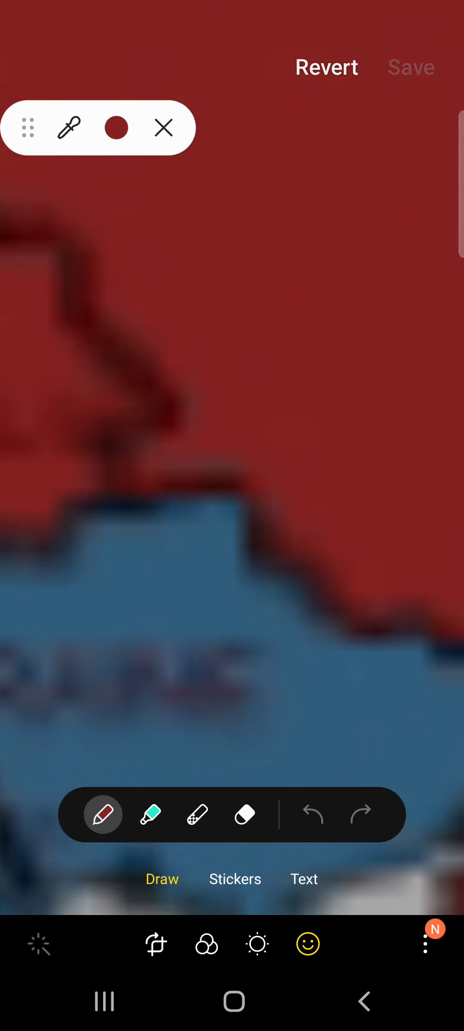
left_click(102, 814)
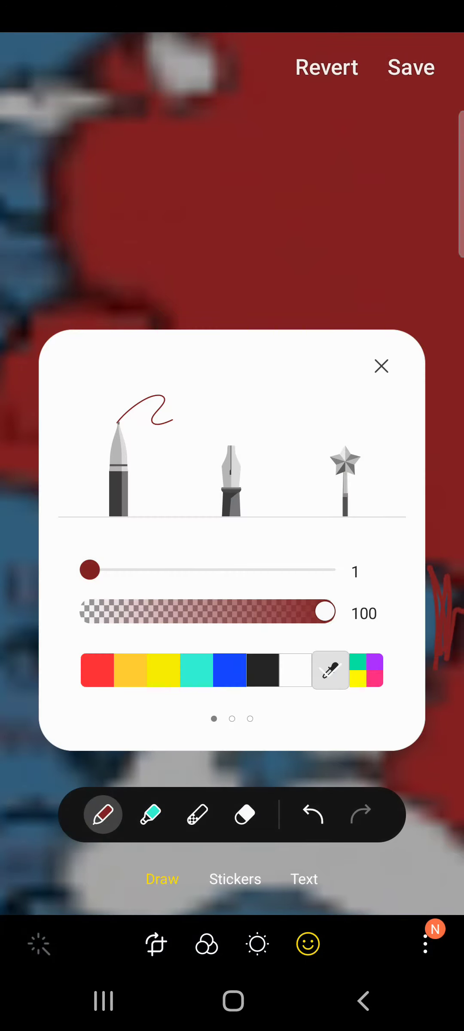
left_click(381, 366)
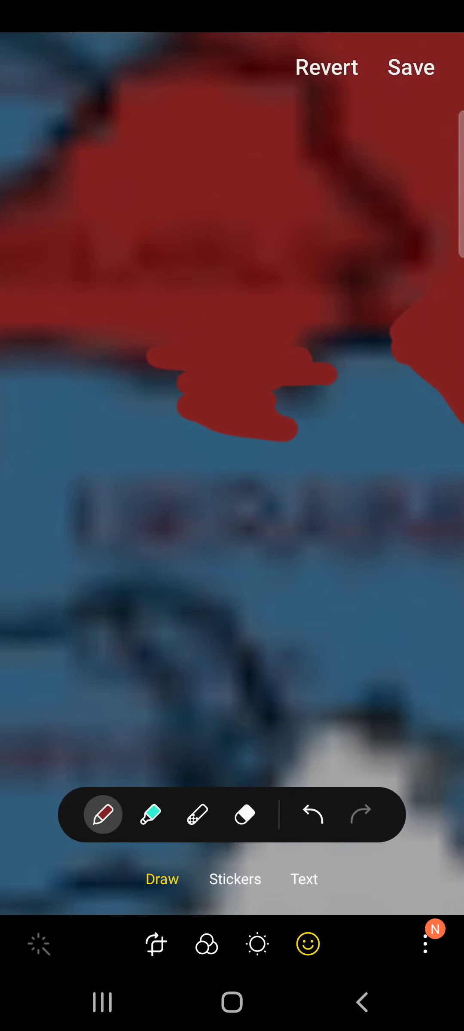
Step: Sample the map's blue and repaint regions blue, leaving a small red country amid blue neighbours
left_click(313, 813)
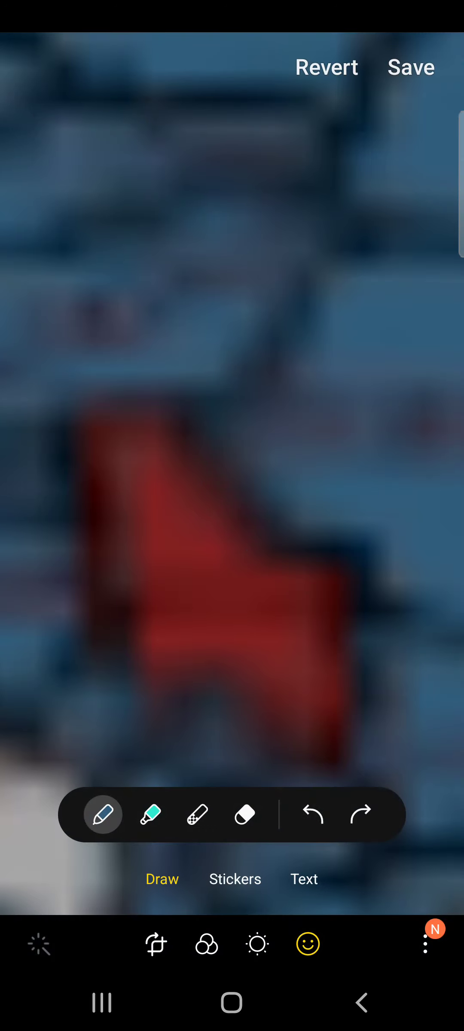
Step: Set a thin black pen and draw border lines across the blue patch south-west of Belarus
left_click(102, 814)
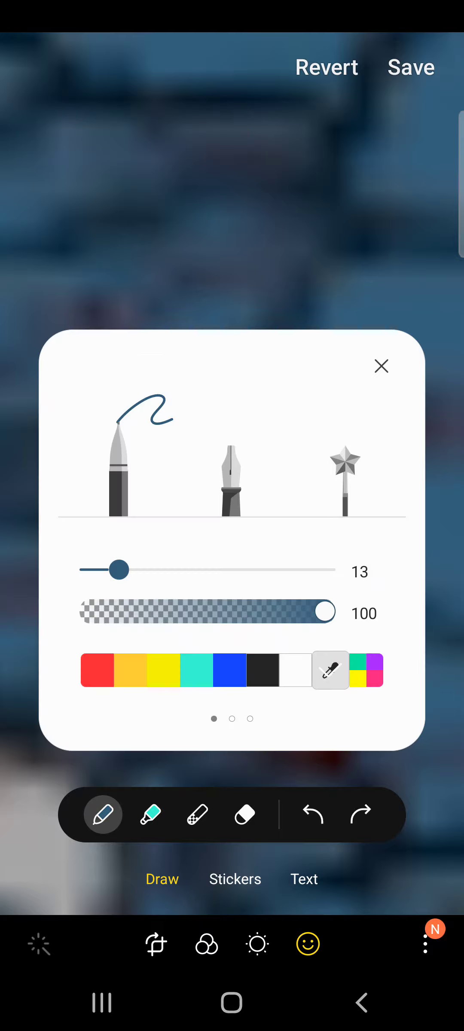
left_click(382, 366)
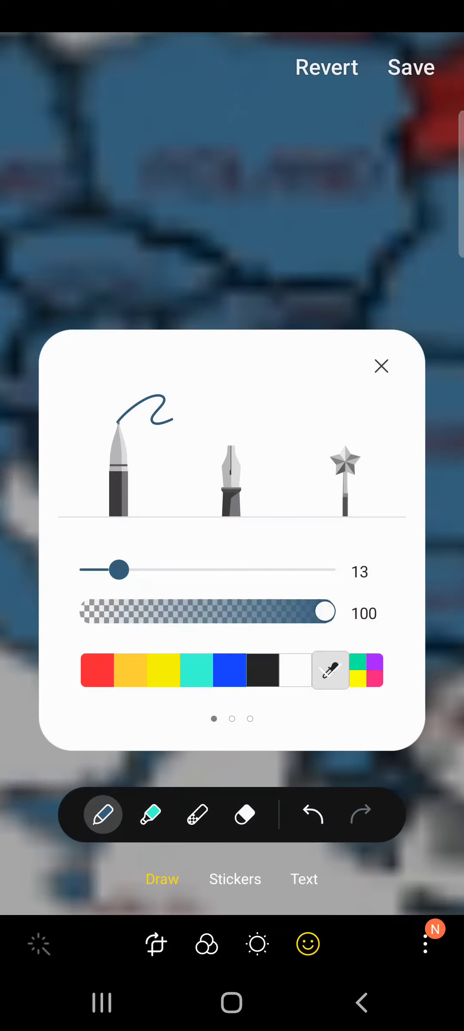
left_click(381, 366)
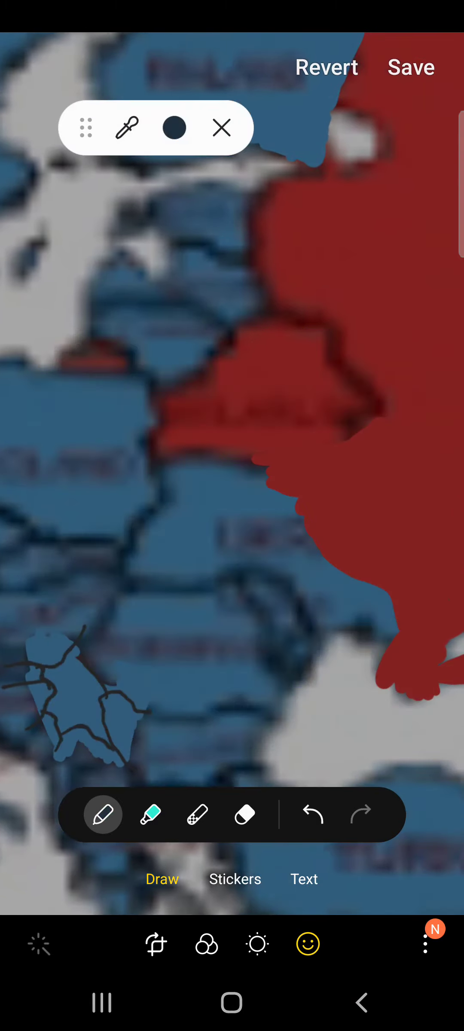
Step: Sample Russia's red and make the pen stroke much thicker for painting eastern Europe
left_click(173, 127)
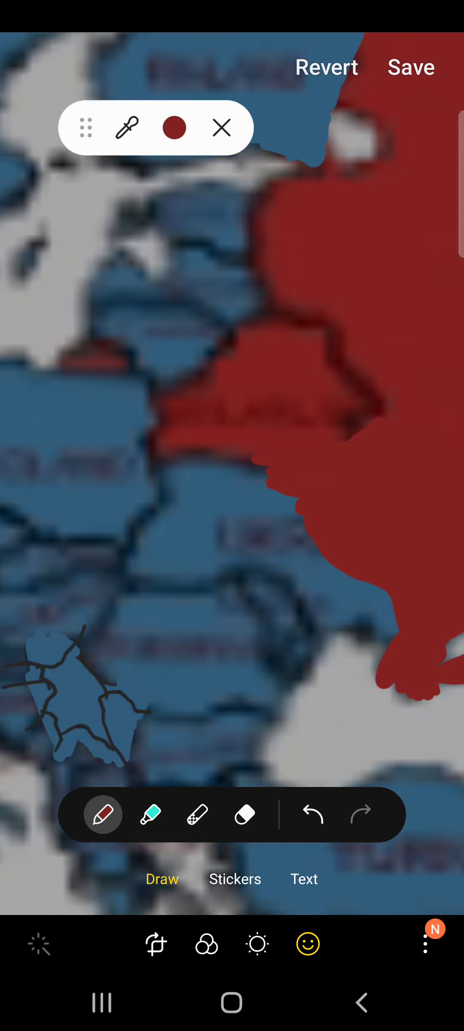
left_click(221, 127)
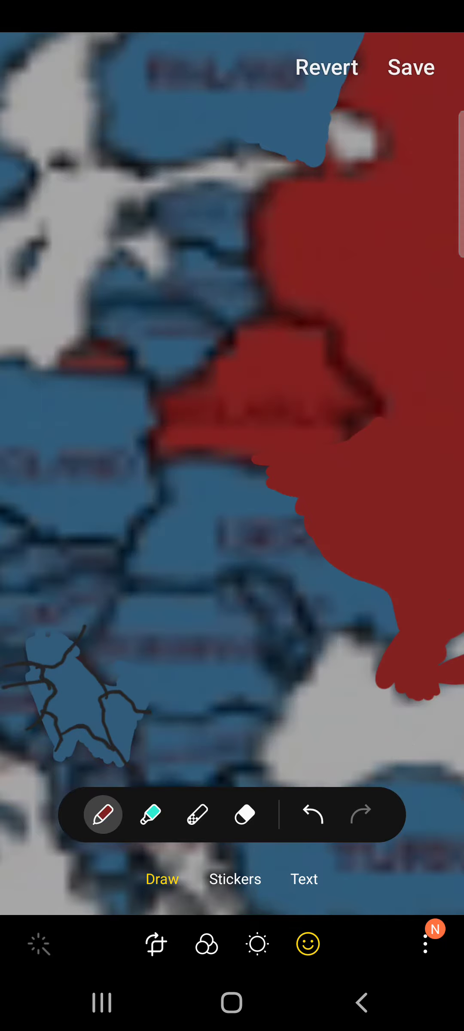
left_click(102, 813)
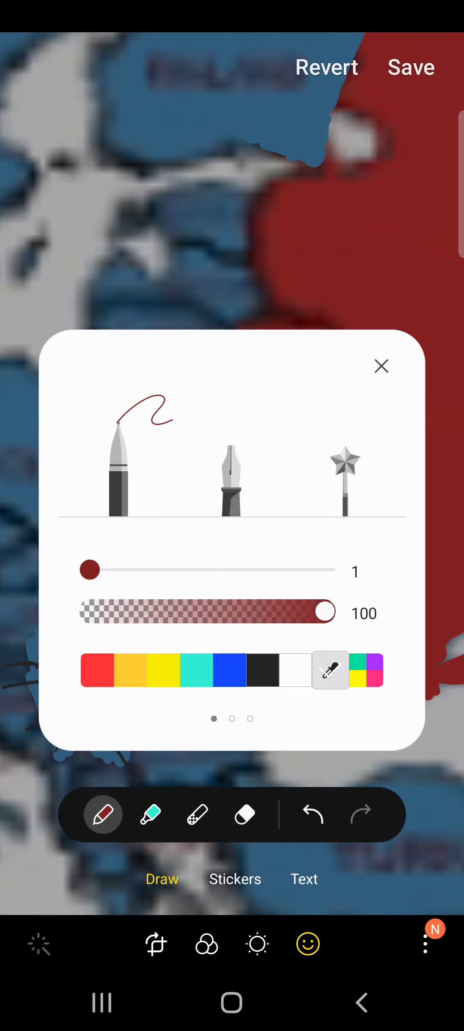
left_click(381, 366)
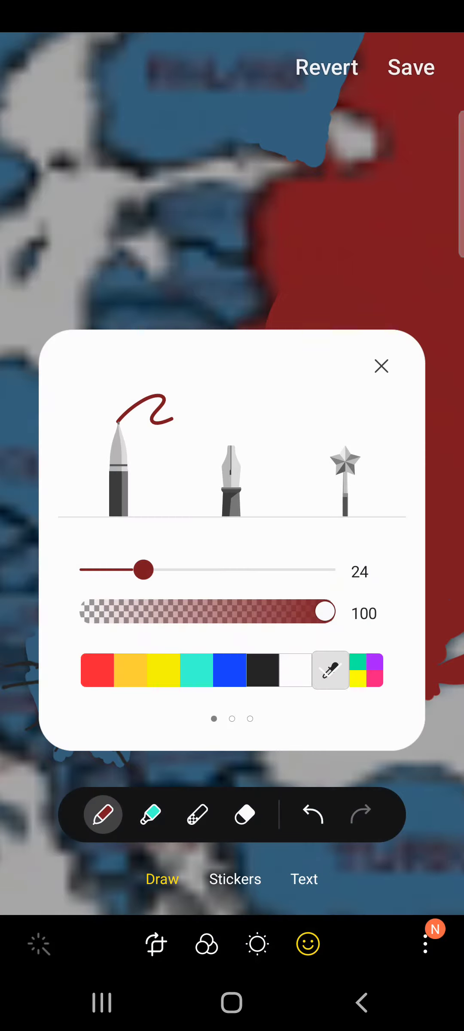
left_click(381, 366)
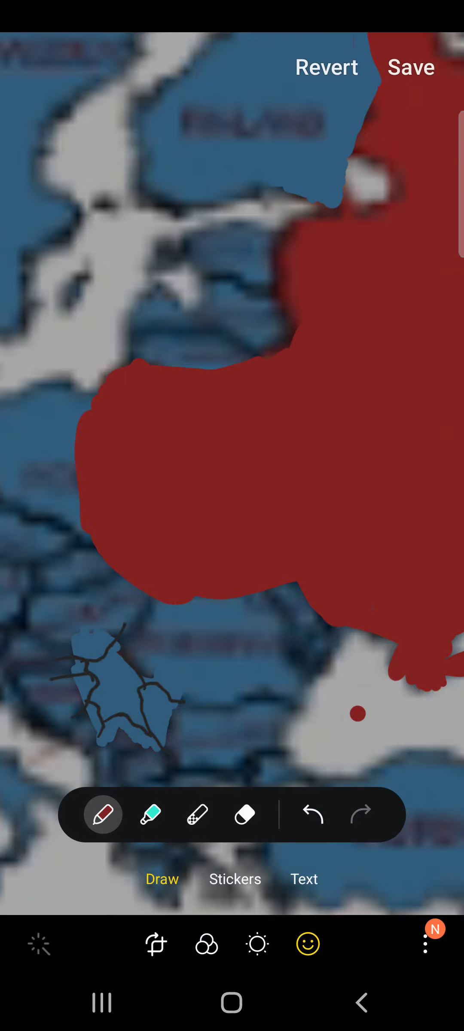
Step: Paint red across Belarus, Ukraine and the Baltic area and tidy the edges with the eraser
left_click(312, 814)
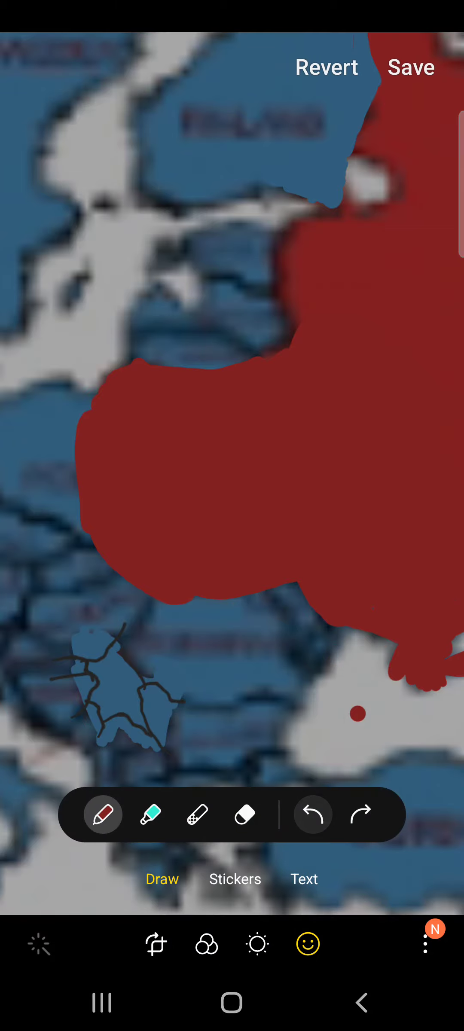
left_click(244, 814)
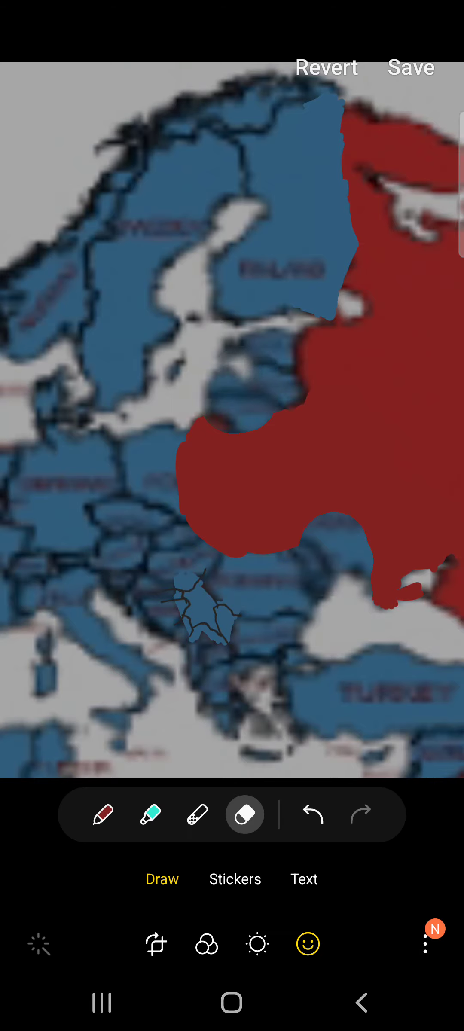
Step: Paint red along the Baltic coast south of Finland with the pen
left_click(245, 813)
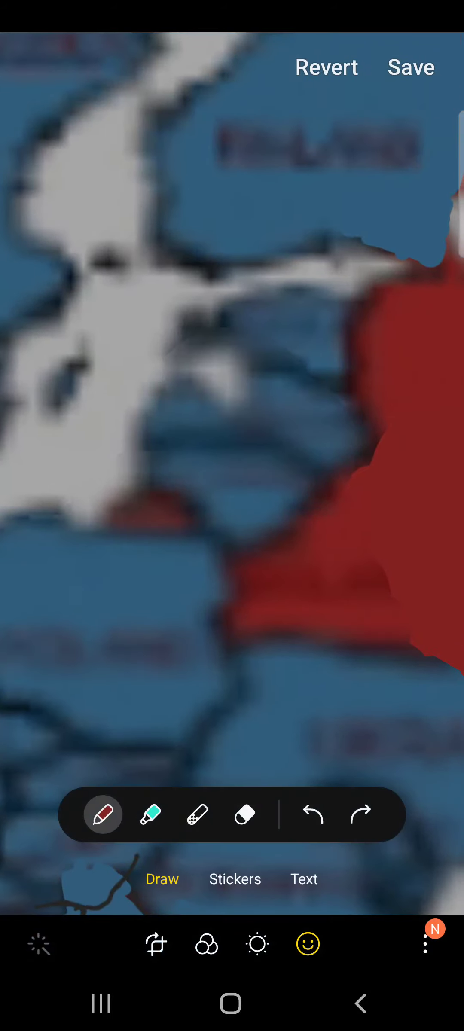
Step: Draw a thick red curve from the far north around Scandinavia and Britain down to Spain
left_click(245, 814)
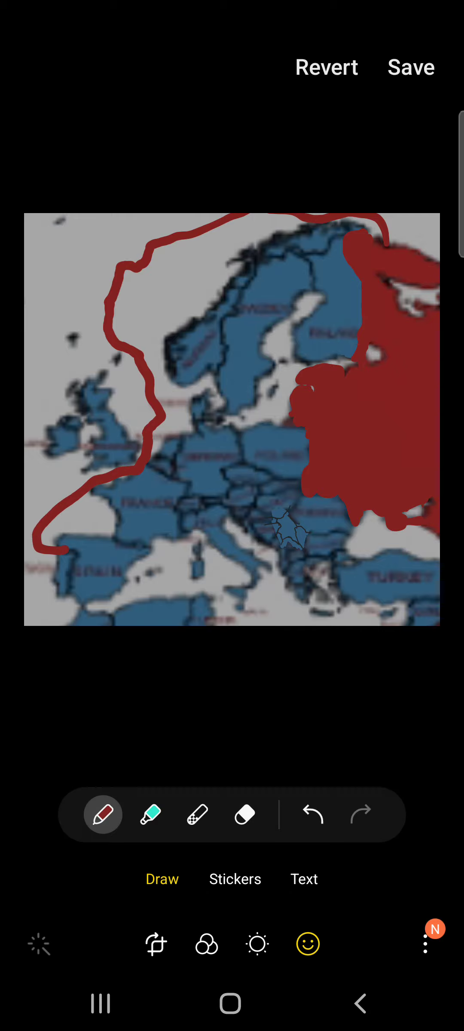
Step: Undo the arc, fill Iberia red and draw a winding red line through France to Russia
left_click(311, 813)
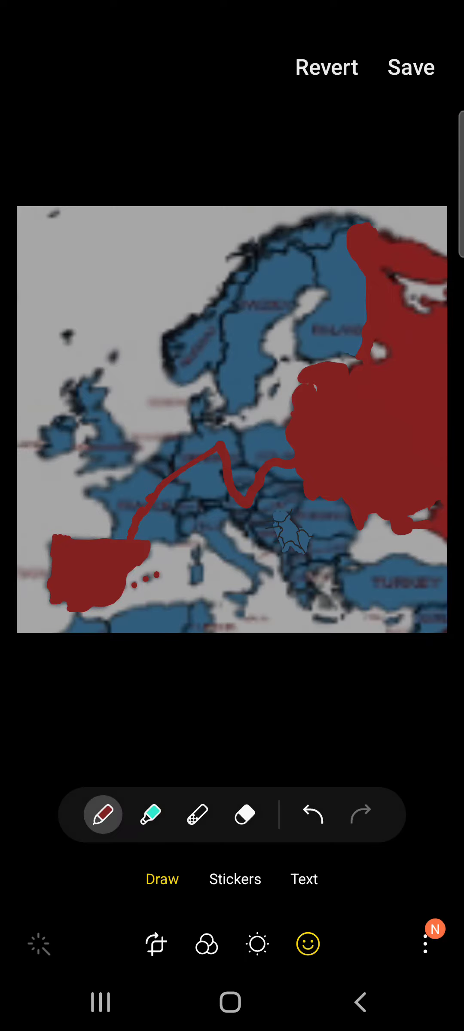
Step: Widen the red line eastward from Iberia and paint a thick red patch over southern France
left_click(312, 813)
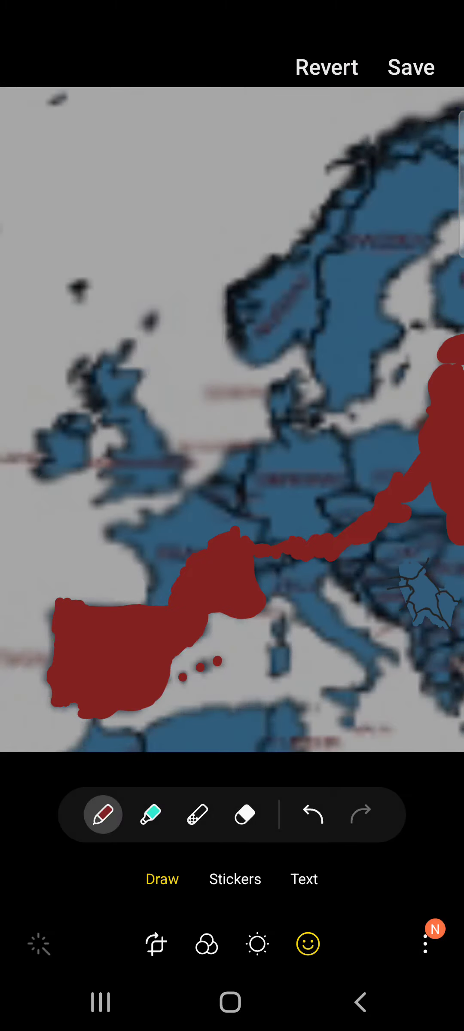
Step: Touch up the red strokes over France and the western Mediterranean island dots
left_click(311, 813)
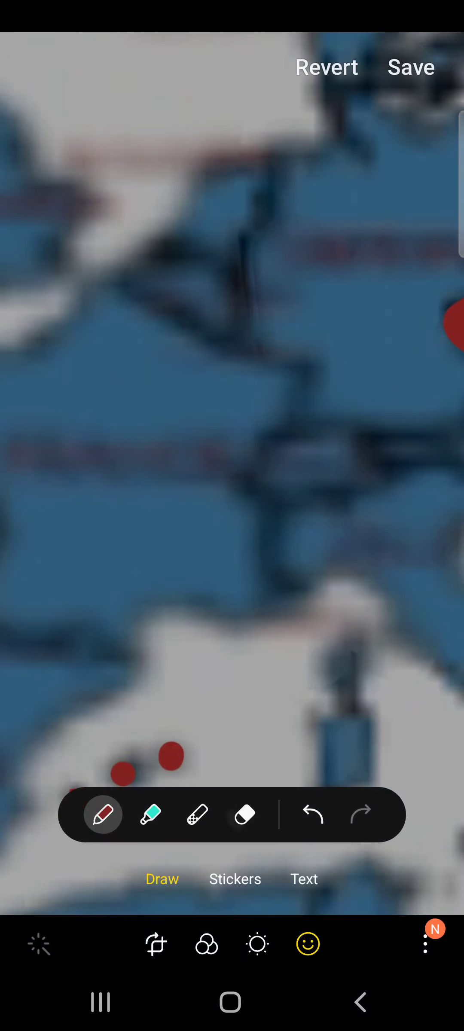
Step: Brush red strokes across eastern Europe, the Adriatic coast and Italy with the red pen
left_click(244, 814)
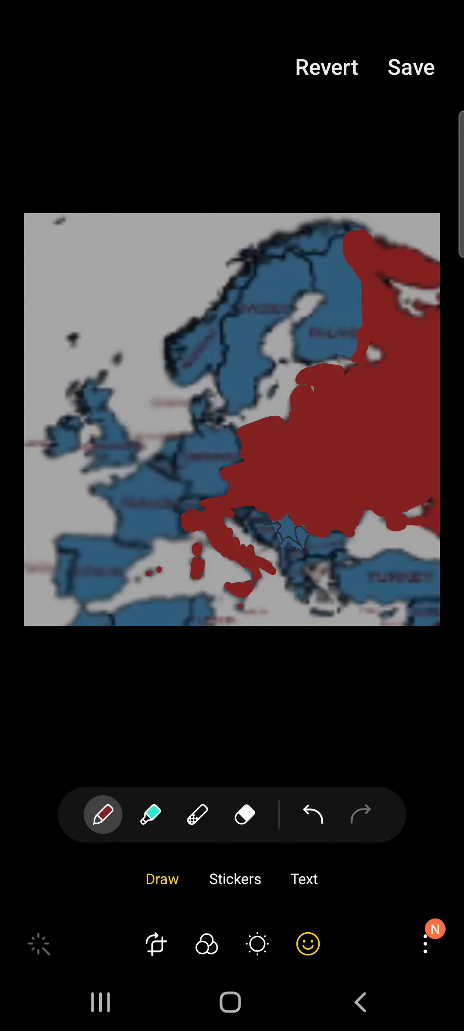
left_click(245, 814)
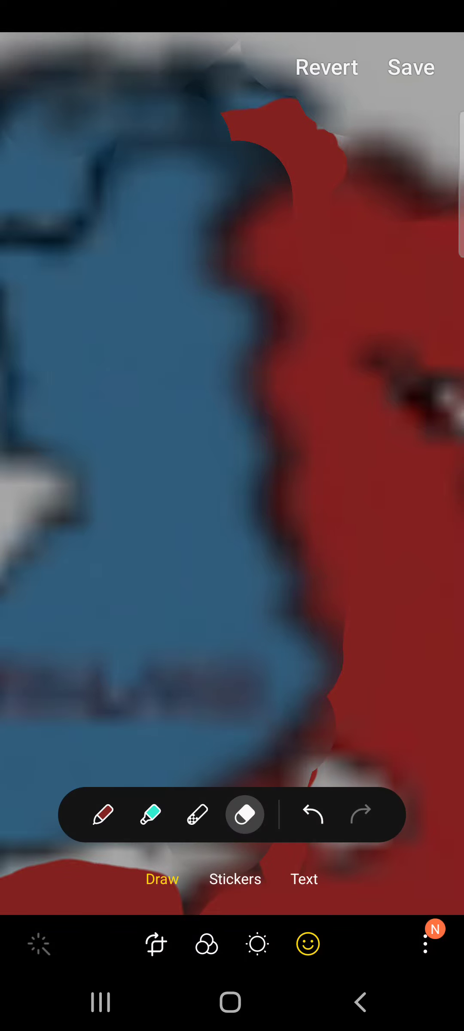
Step: Erase stray red paint along Finland's eastern border, then return to the pen
left_click(102, 813)
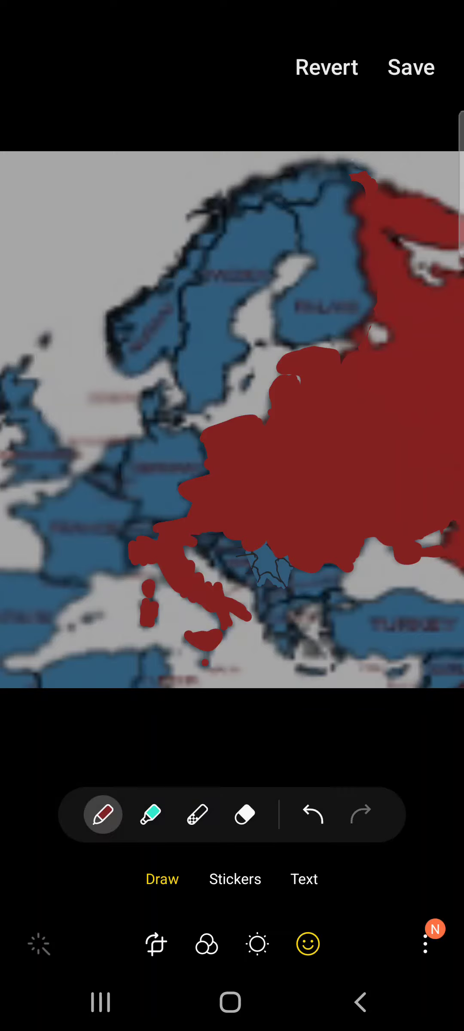
left_click(245, 814)
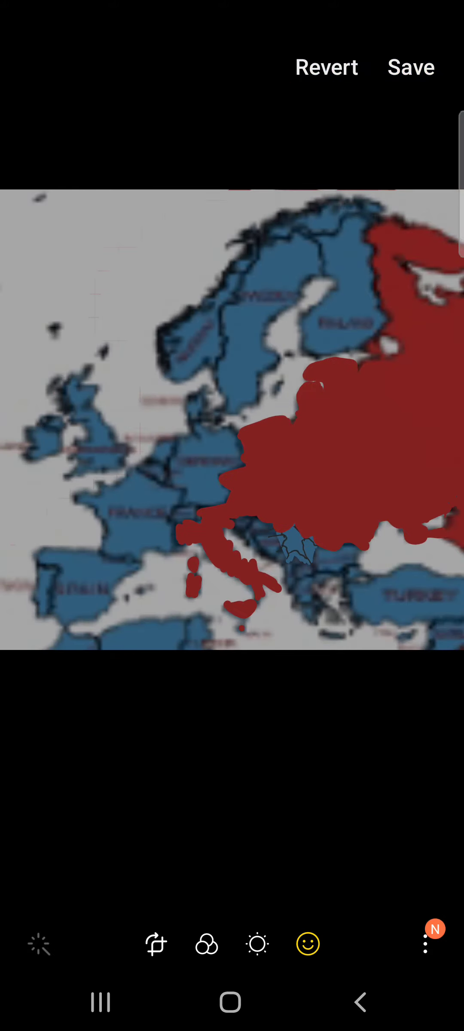
Step: Undo the red brush strokes so only Russia, Belarus and the small Balkan country stay red
left_click(307, 943)
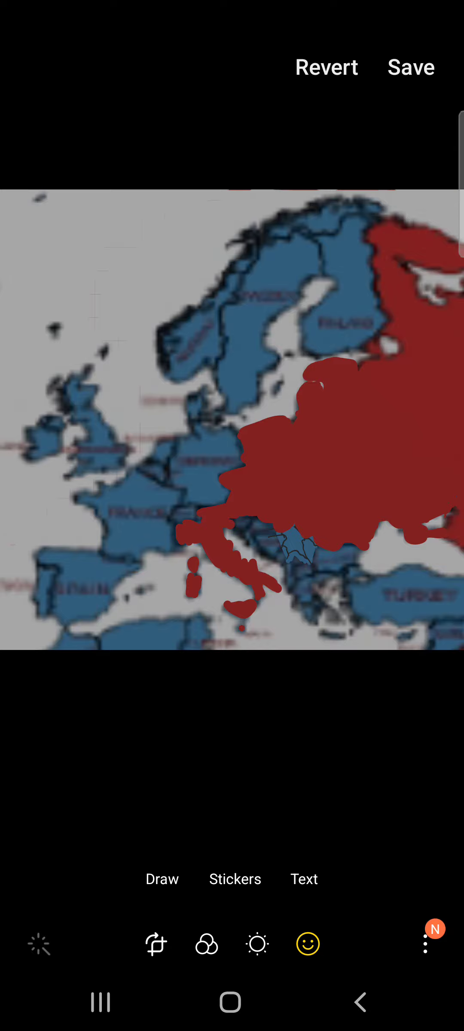
left_click(162, 877)
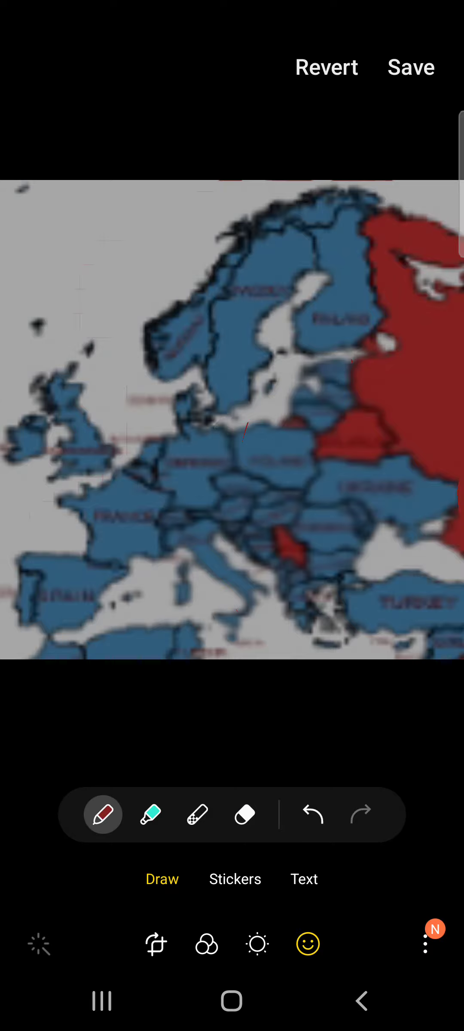
Step: Adjust the pen size and brush blue over the red land beside Finland and around Ukraine
left_click(102, 814)
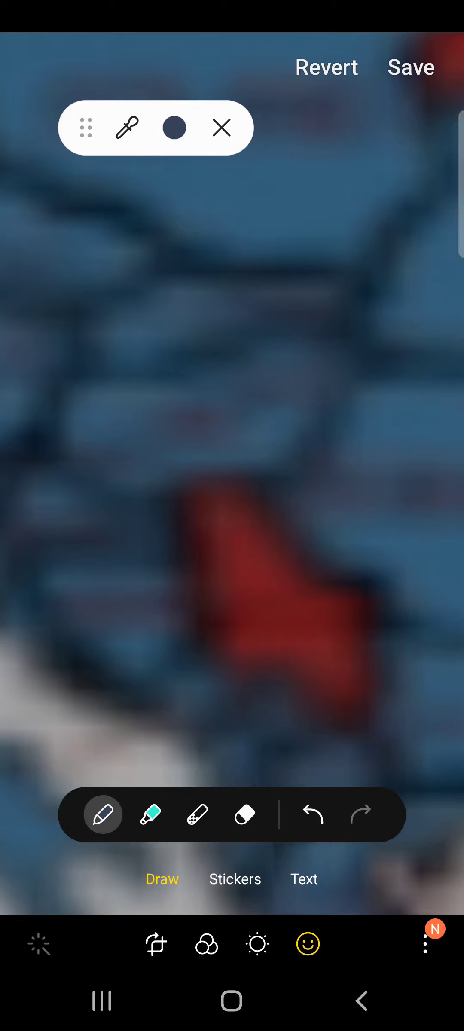
left_click(102, 814)
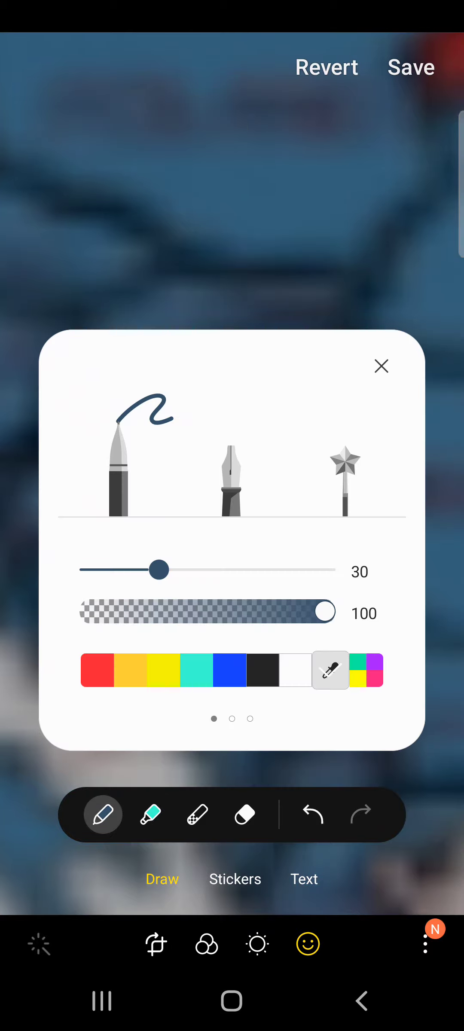
left_click(381, 366)
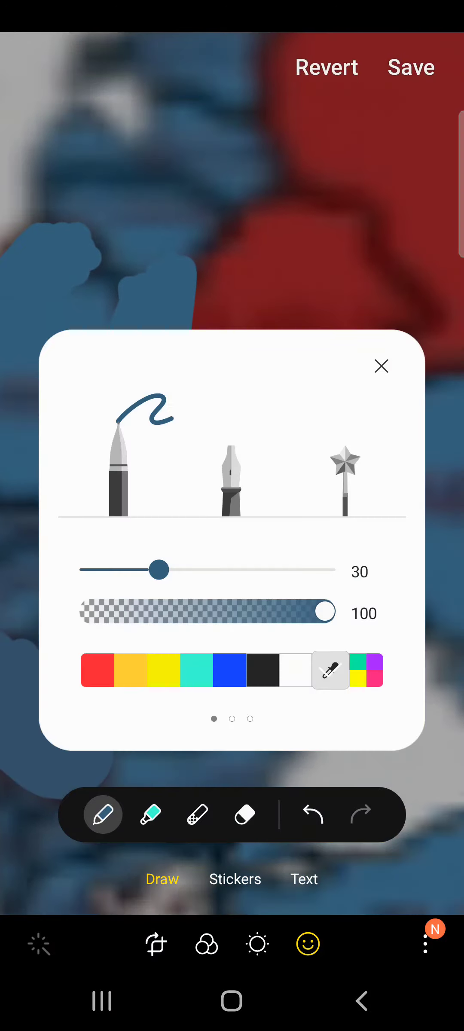
left_click(382, 366)
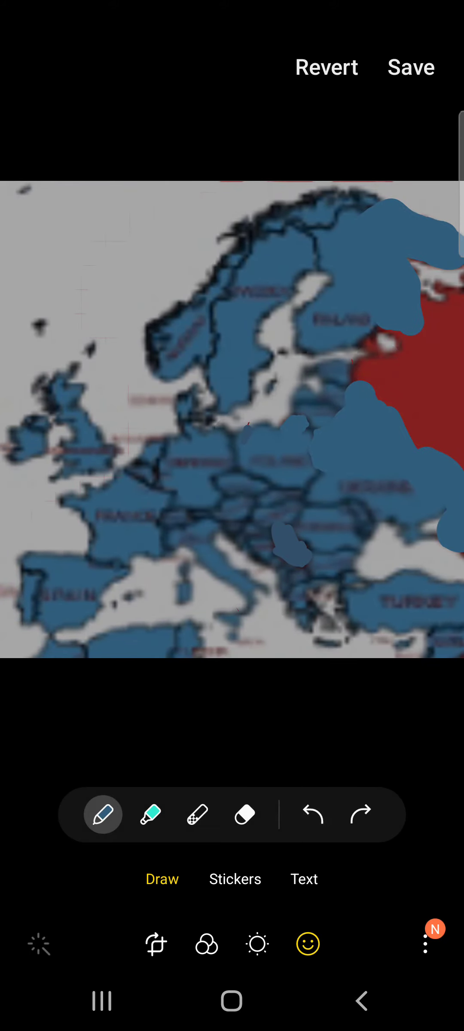
Step: Set the pen size to 1 and draw a thin dark border line north of Ukraine toward the red region
left_click(102, 813)
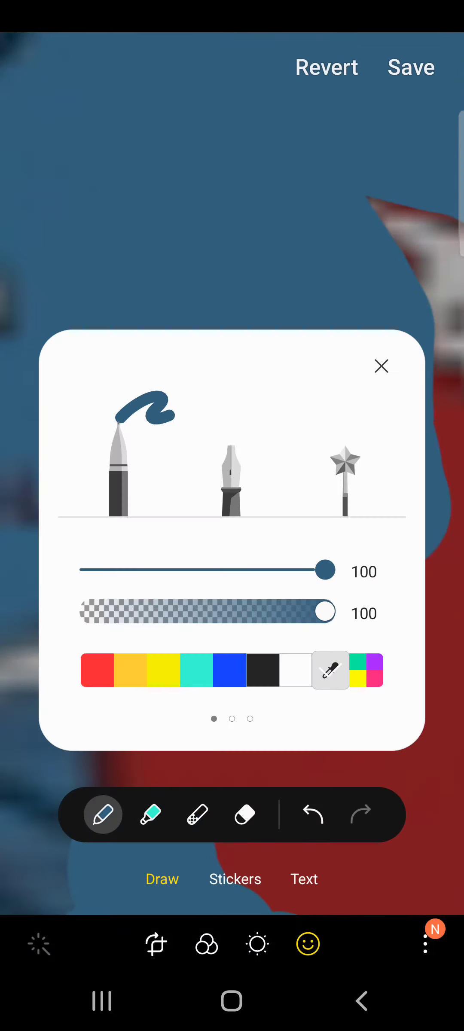
left_click_drag(326, 569, 89, 569)
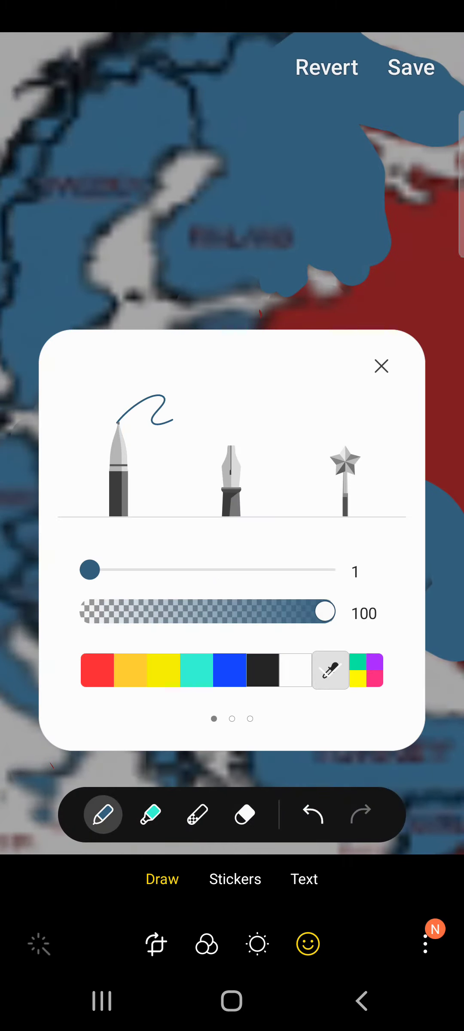
left_click(264, 670)
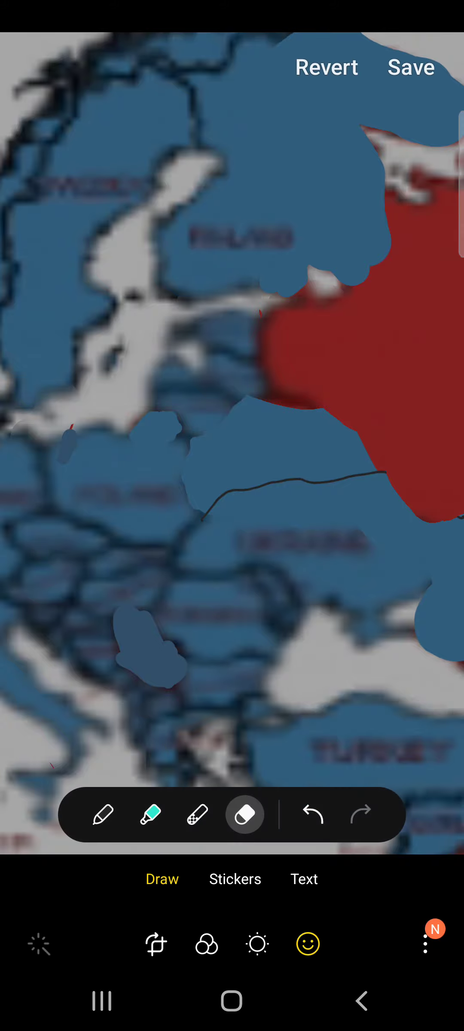
Step: Sample the painted territory's blue with the eyedropper so the pen paints in that colour
left_click(102, 814)
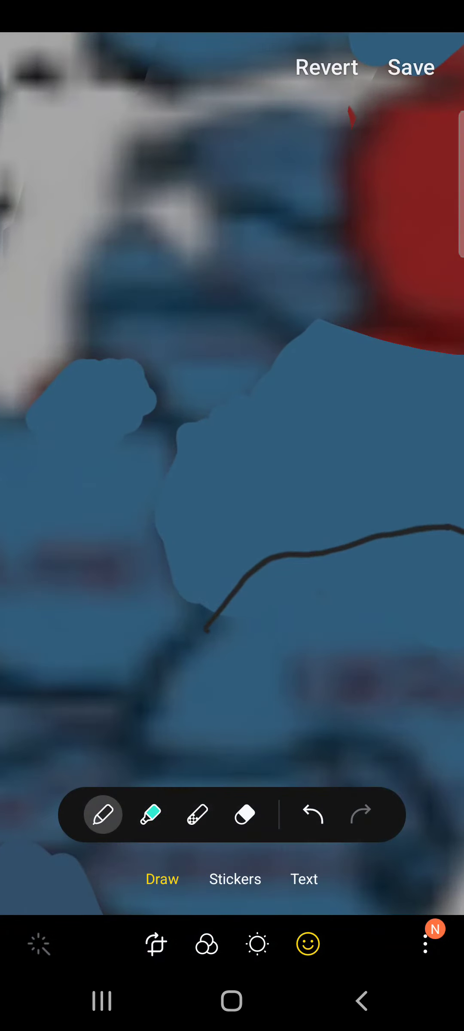
left_click(102, 814)
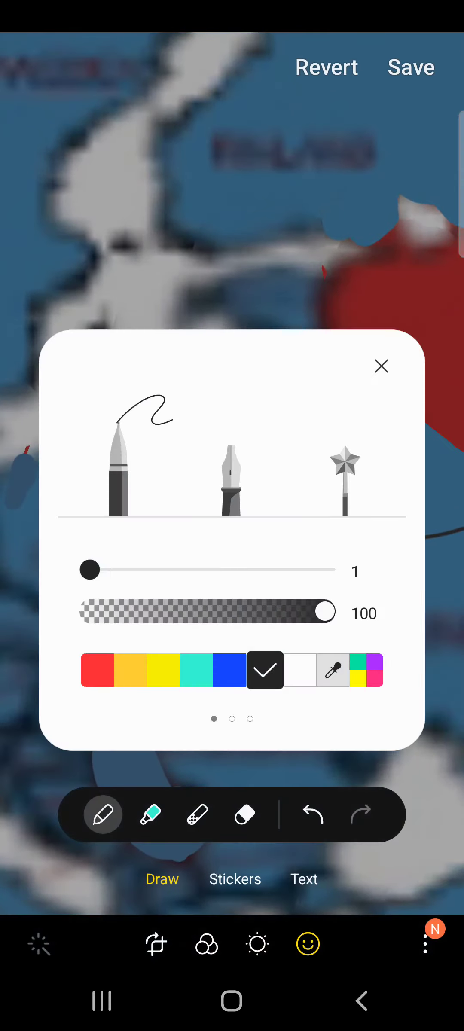
left_click(382, 366)
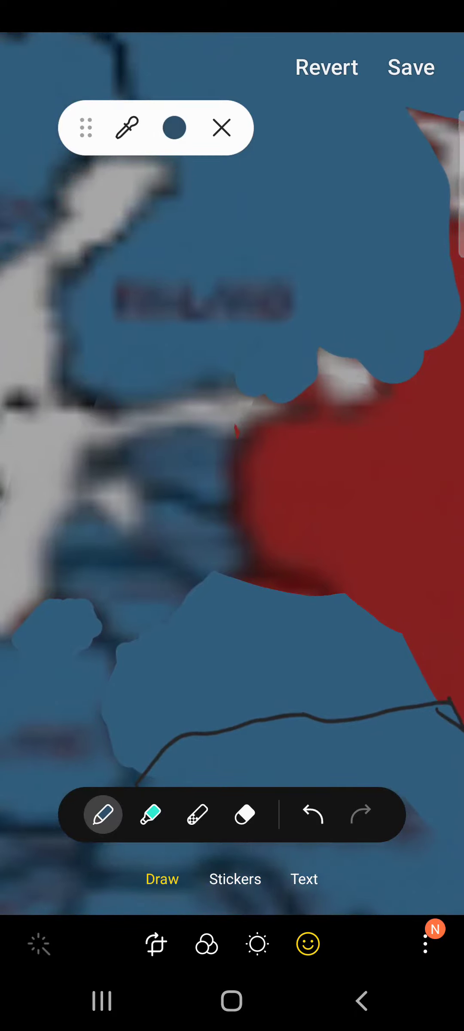
left_click(221, 127)
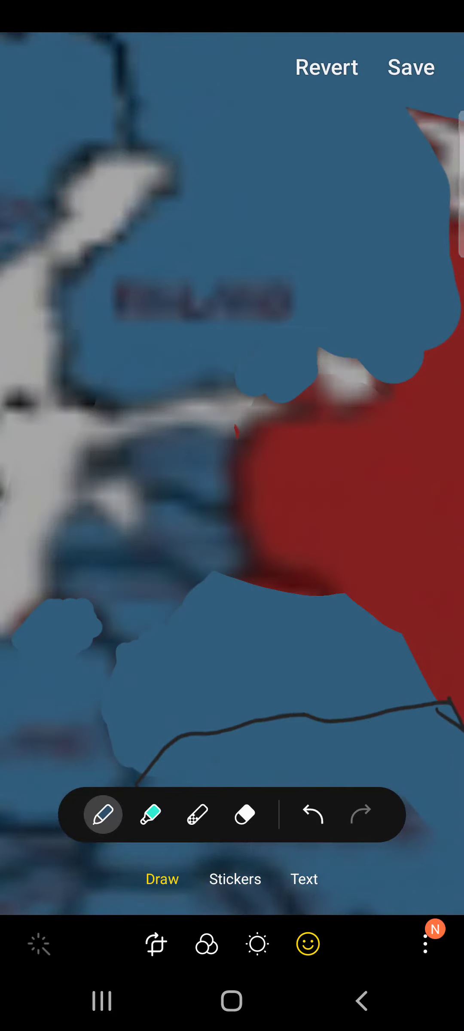
left_click(102, 813)
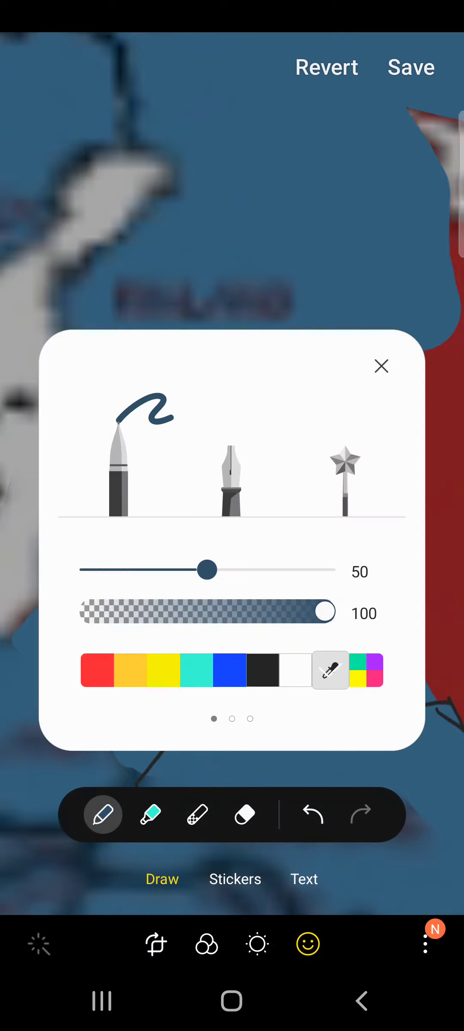
Step: Thicken the pen and paint blue over the red patch just south of Finland
left_click_drag(207, 569, 89, 570)
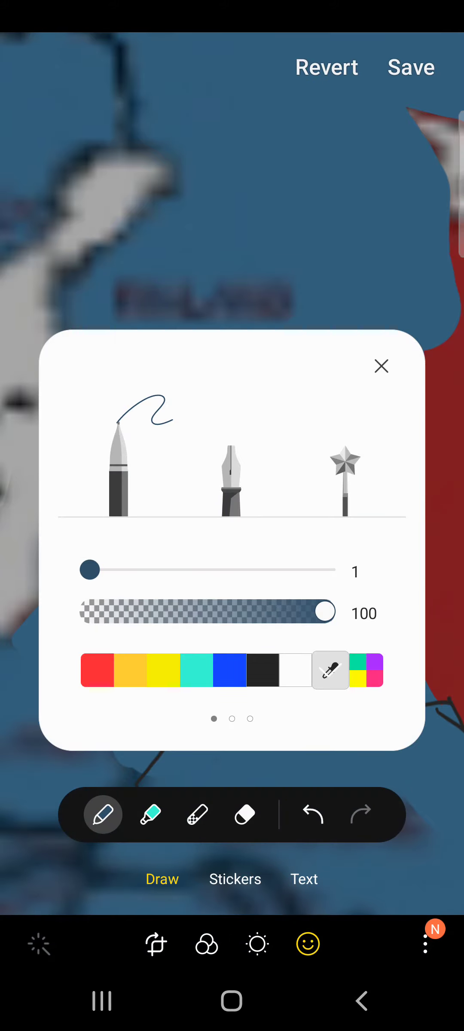
left_click(381, 366)
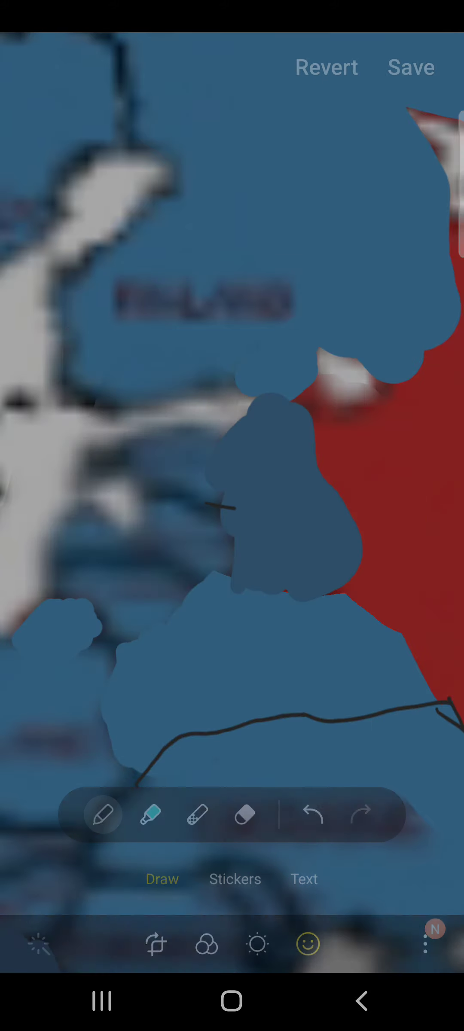